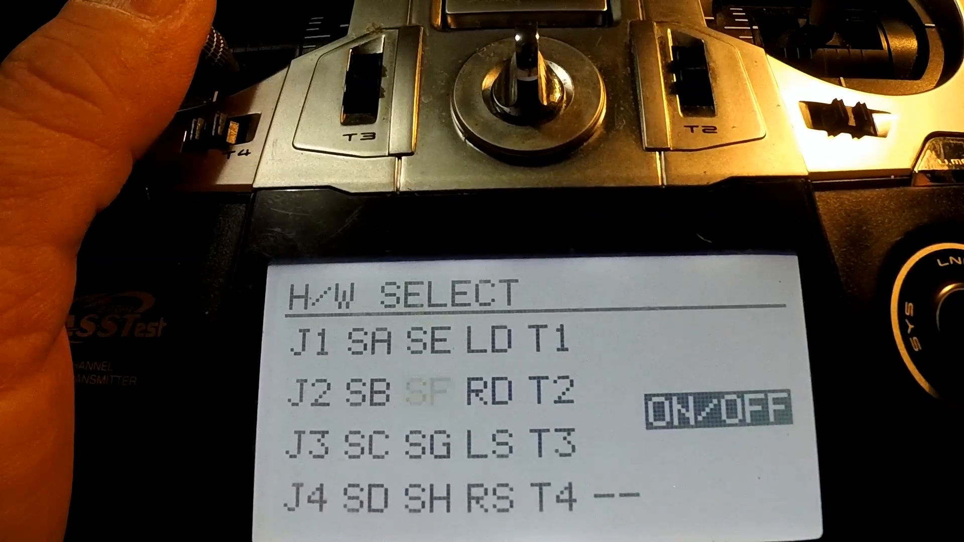
Pick SF in H/W SELECT and set it to ON/OFF mode.
{"action": "left_click", "coordinate": [714, 408]}
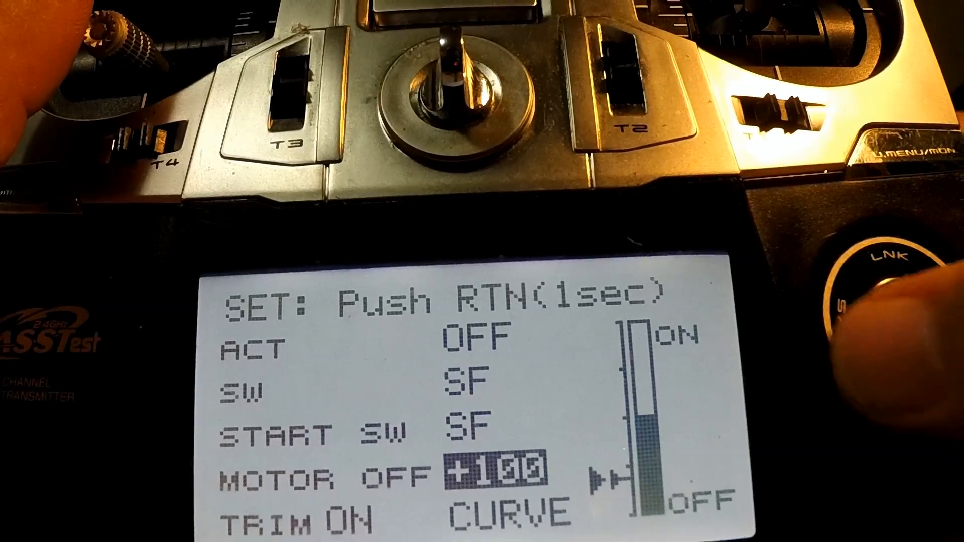
Assign SF as motor-cut switch and start switch, with MOTOR OFF at +100.
{"action": "left_click", "coordinate": [896, 322]}
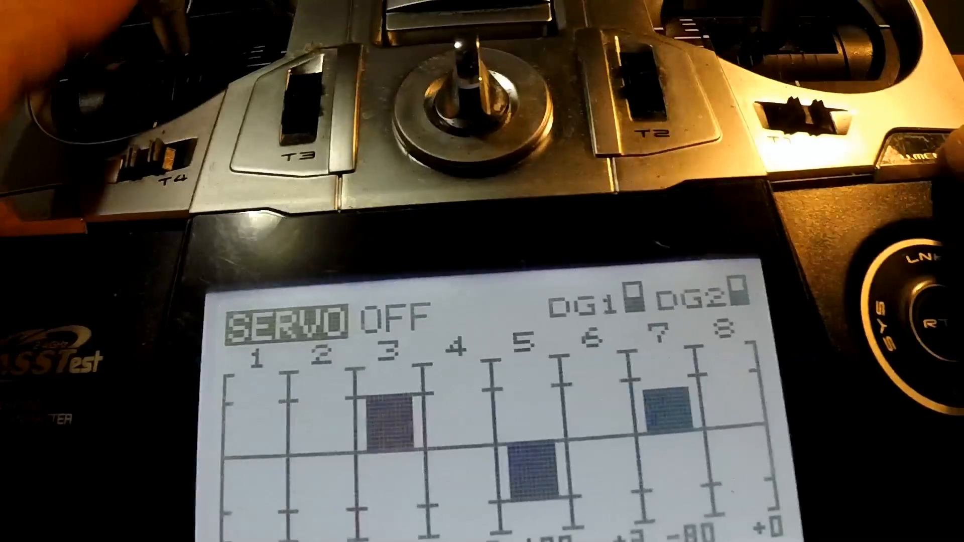
Leave the servo monitor and return to Linkage Menu page 1/2.
{"action": "left_click", "coordinate": [860, 284]}
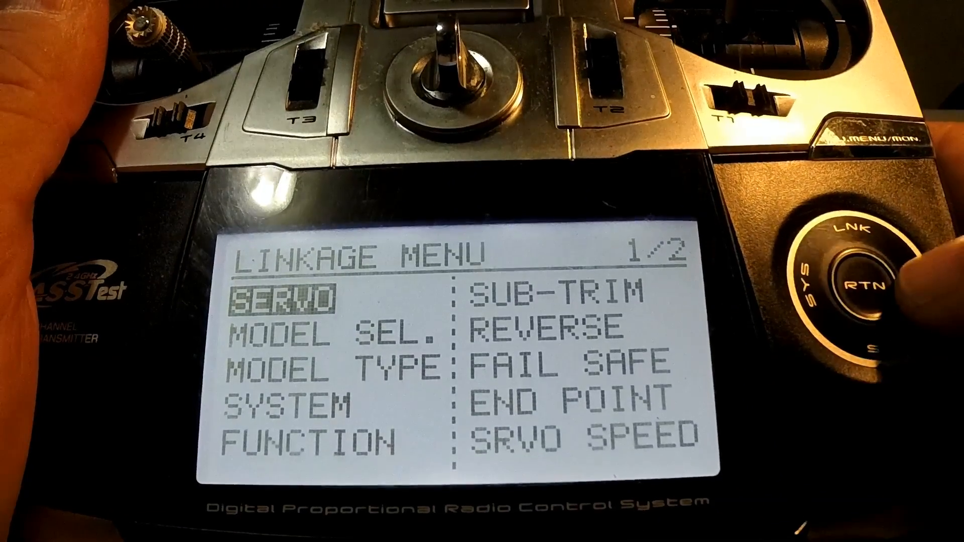
{"action": "left_click", "coordinate": [854, 285]}
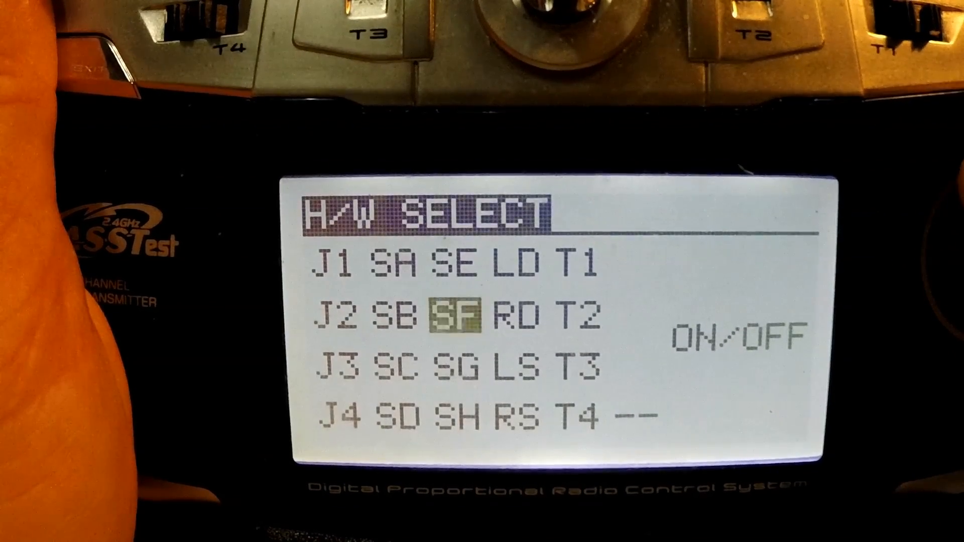
Open the ON/OFF position setting screen for switch SF.
{"action": "left_click", "coordinate": [735, 335]}
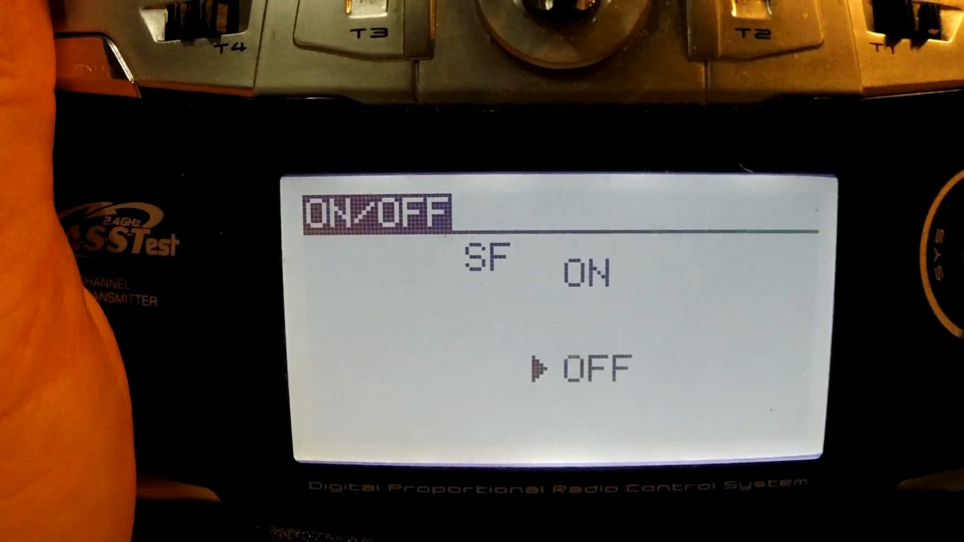